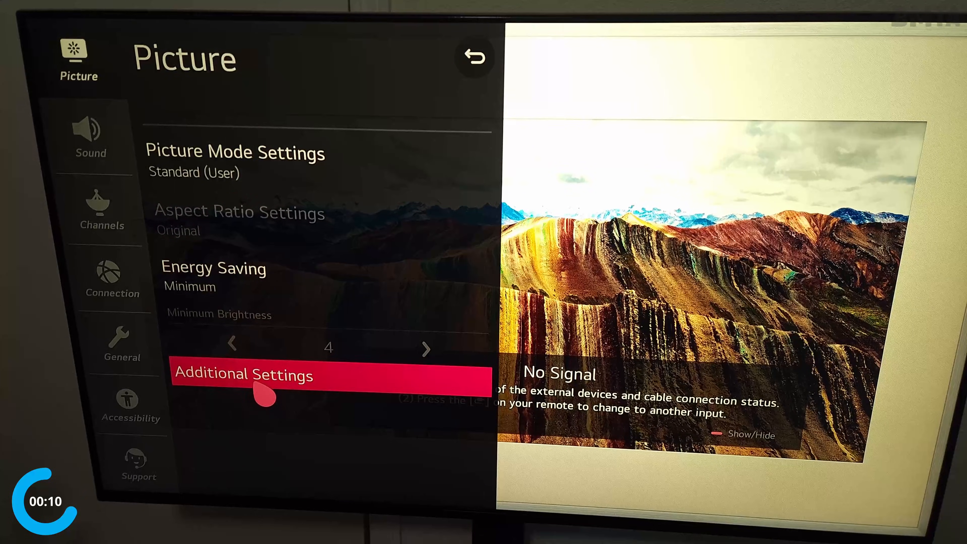
Reach the AMD FreeSync Premium option inside the TV's additional picture settings.
{"action": "left_click", "coordinate": [245, 375]}
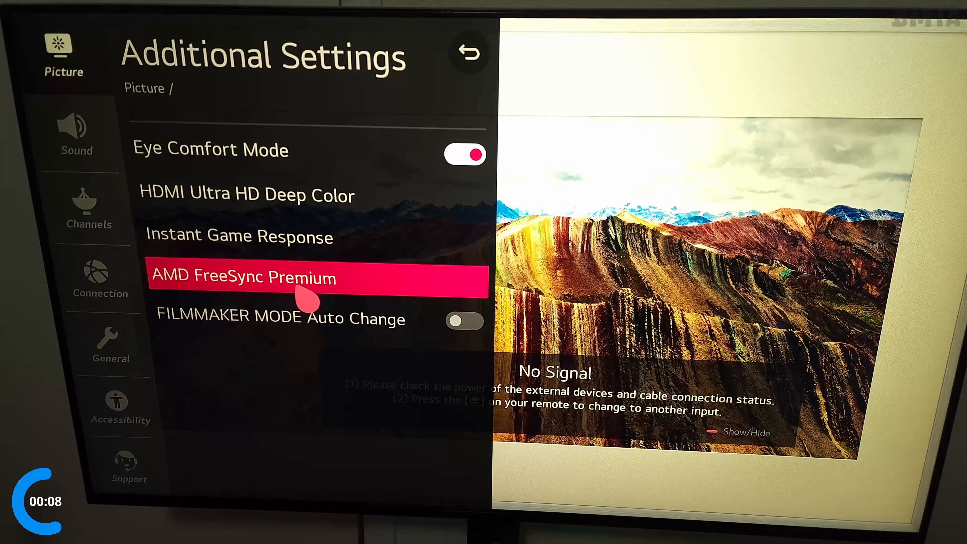
{"action": "left_click", "coordinate": [244, 278]}
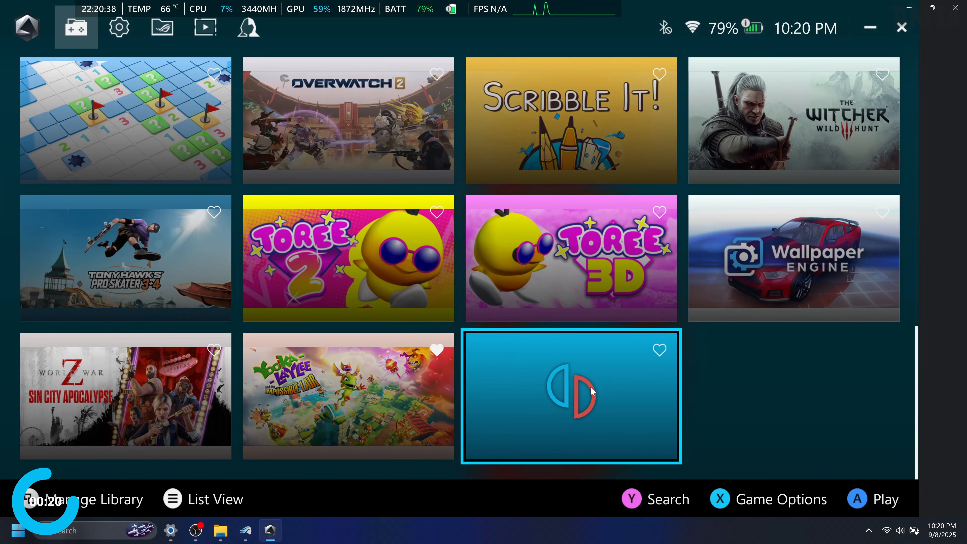
{"action": "mouse_move", "coordinate": [697, 205]}
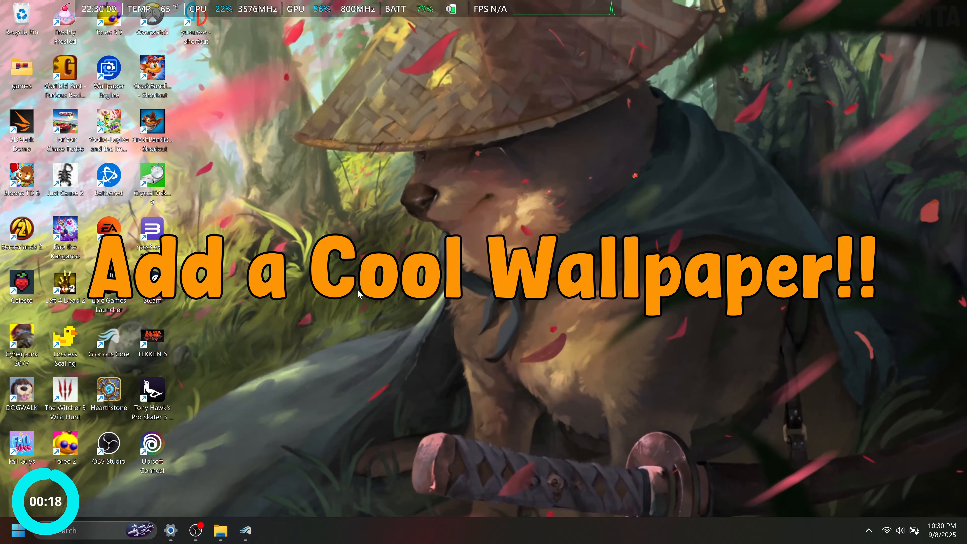
Hide the desktop icons and bring up Wallpaper Engine to apply the rainy car-interior wallpaper.
{"action": "left_click", "coordinate": [869, 530]}
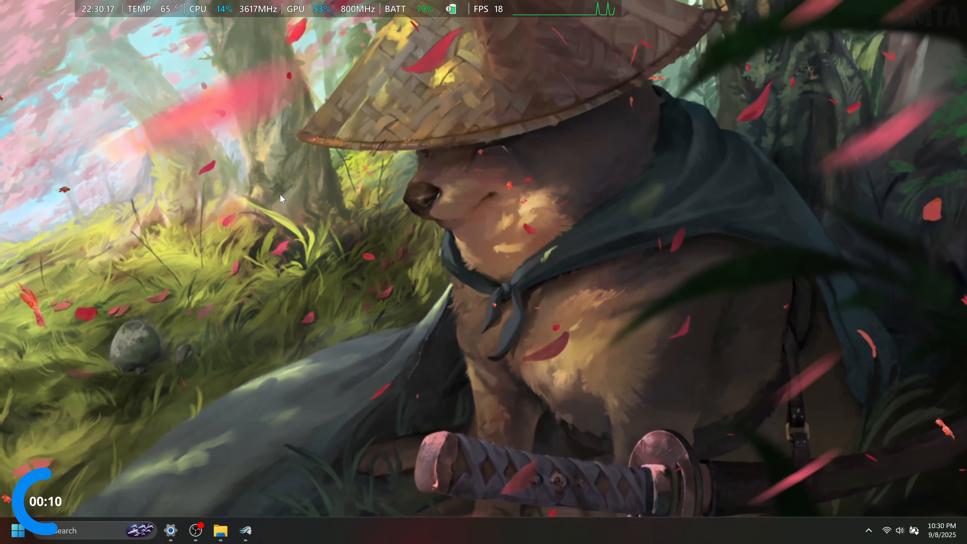
{"action": "left_click", "coordinate": [245, 531]}
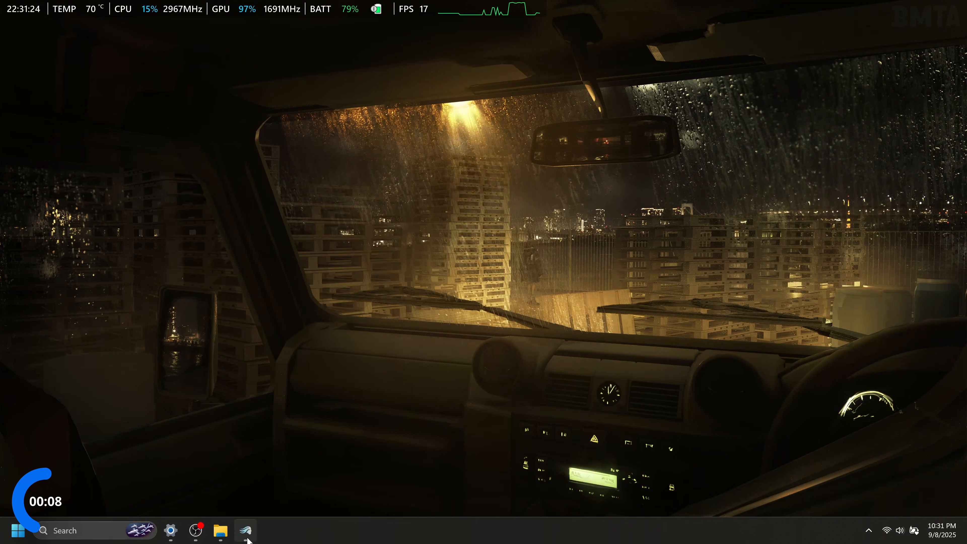